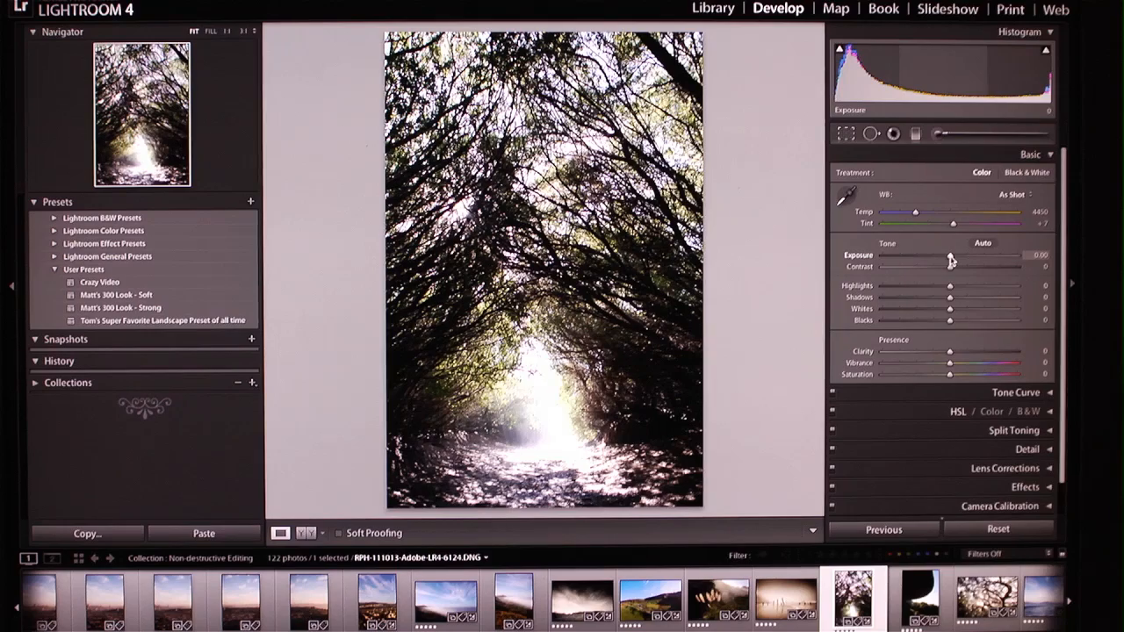
Step: Drag the Basic panel Highlights slider to -57 to recover the bright sky and path
left_click_drag(948, 285, 910, 285)
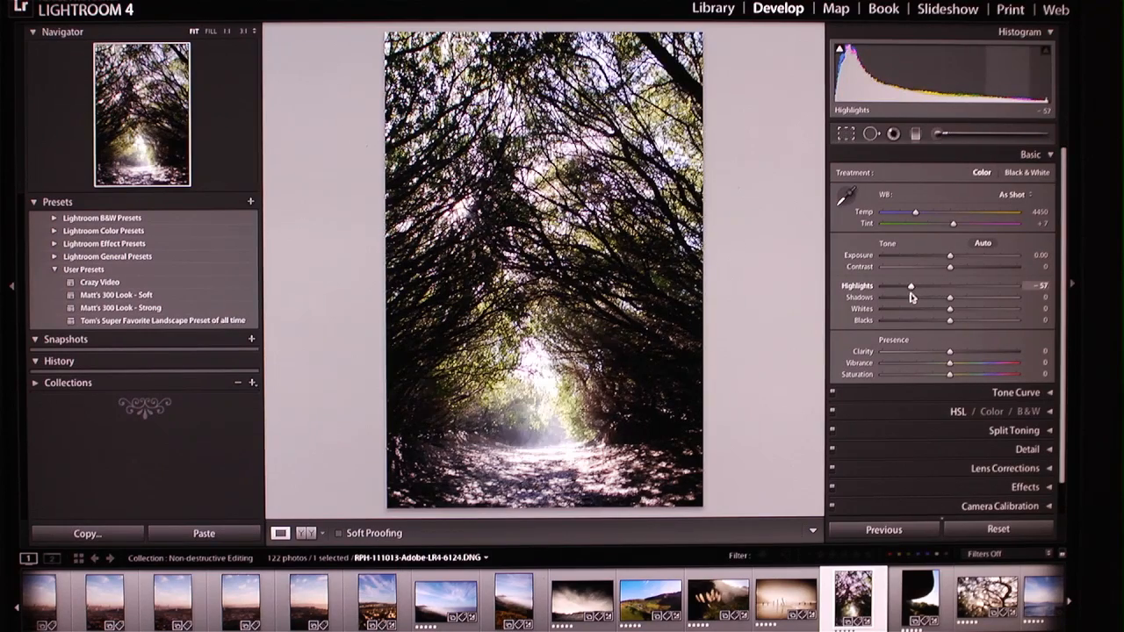